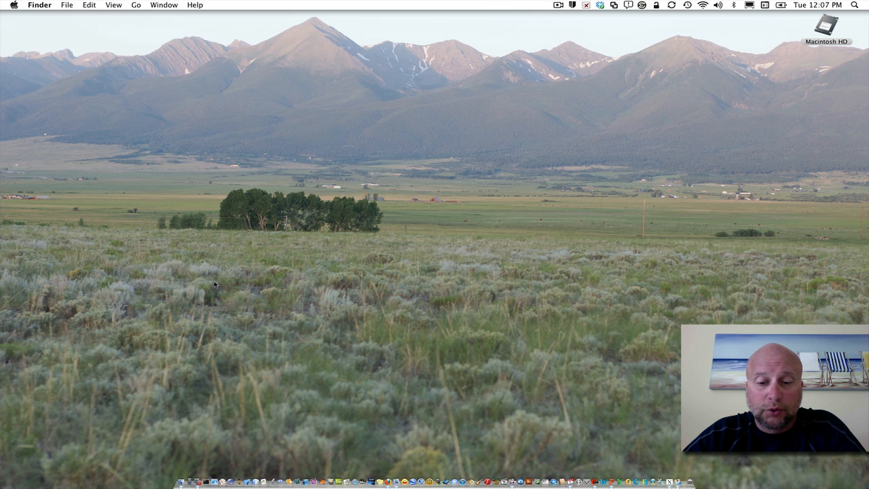
pyautogui.moveTo(396, 468)
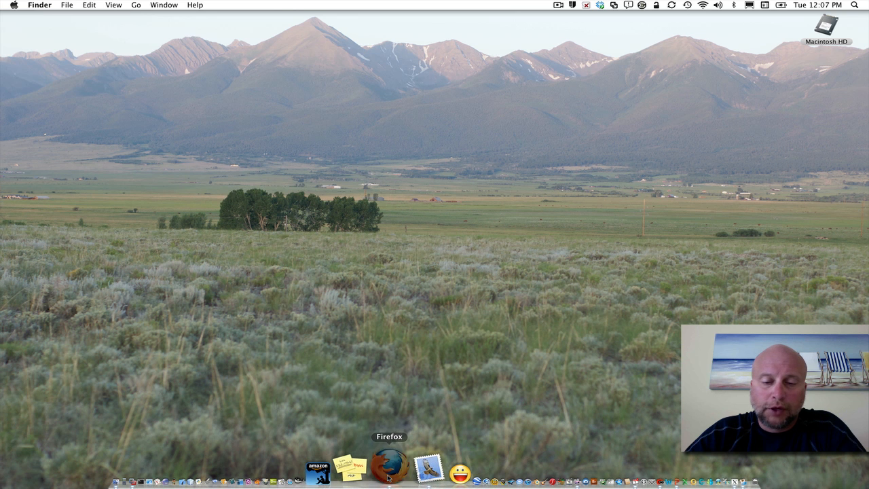
# Launch Firefox, load python.org, and browse the home page's release news.
pyautogui.click(389, 468)
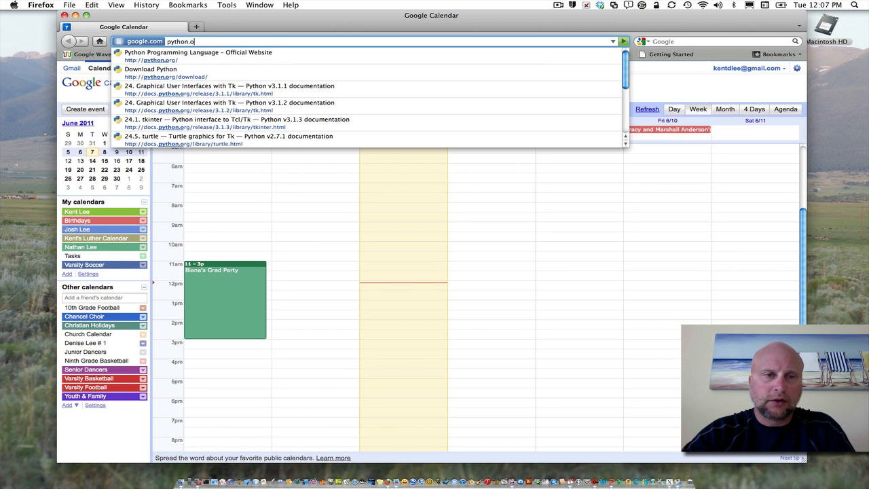
pyautogui.press('Return')
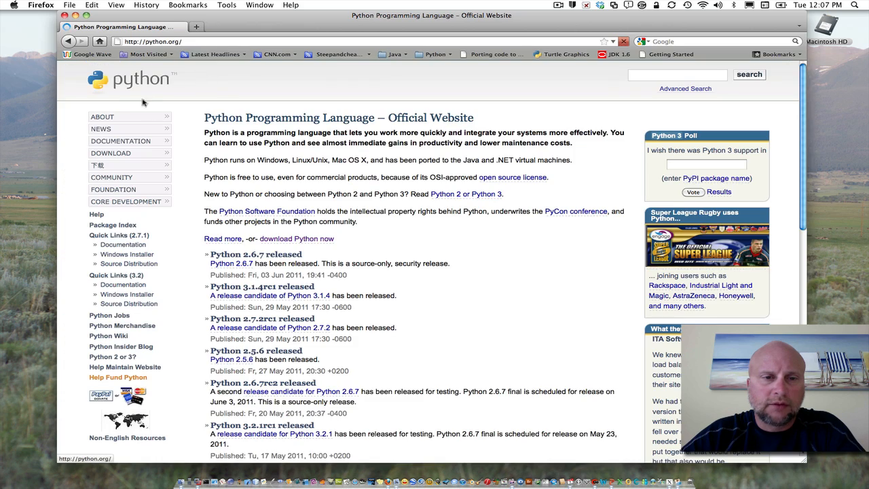
pyautogui.scroll(-3)
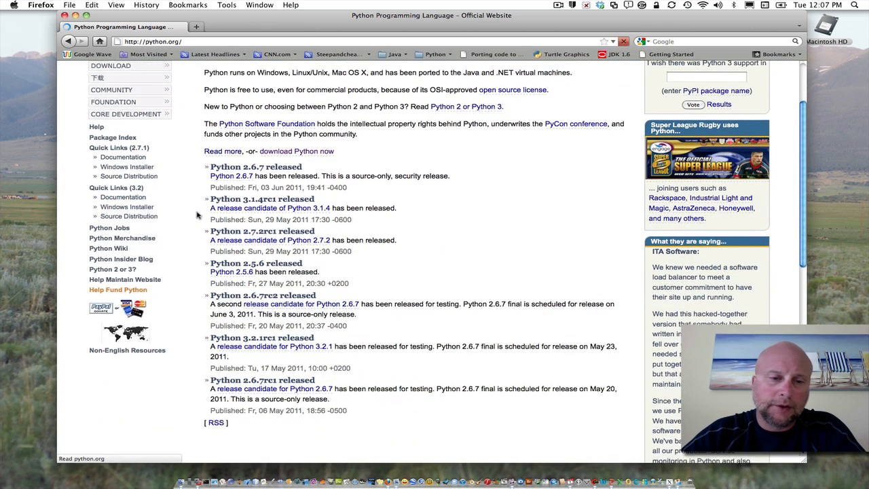
pyautogui.scroll(-3)
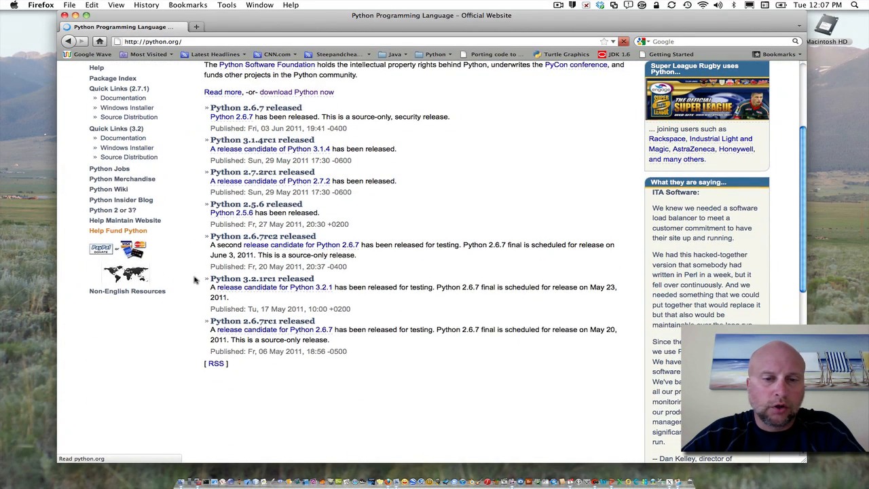
pyautogui.scroll(3)
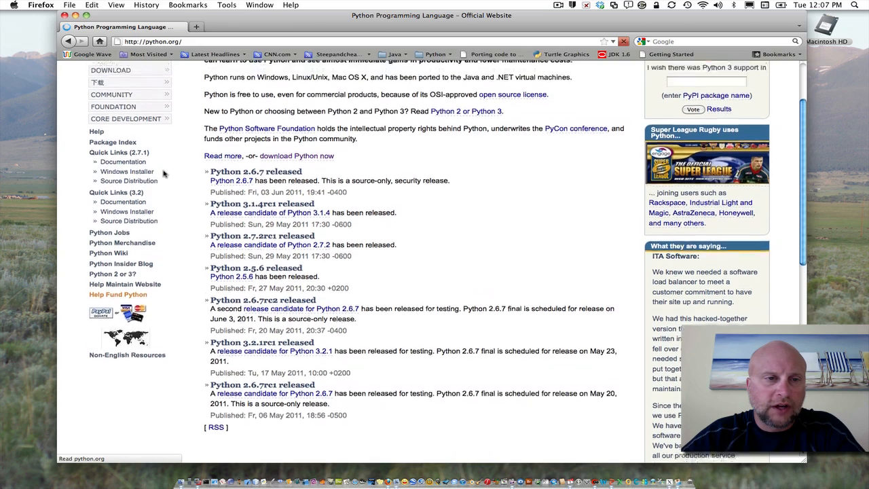
pyautogui.scroll(3)
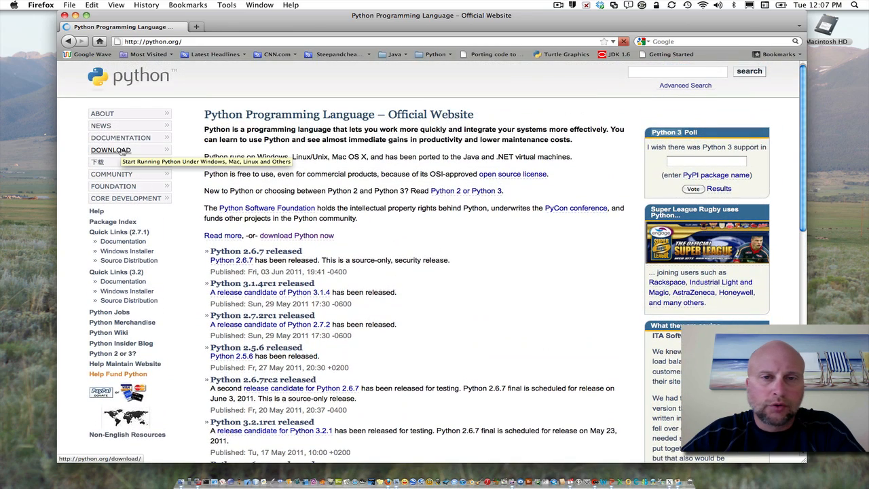
# Open the Python Download page listing the 2.7.1 and 3.2 installers.
pyautogui.click(110, 149)
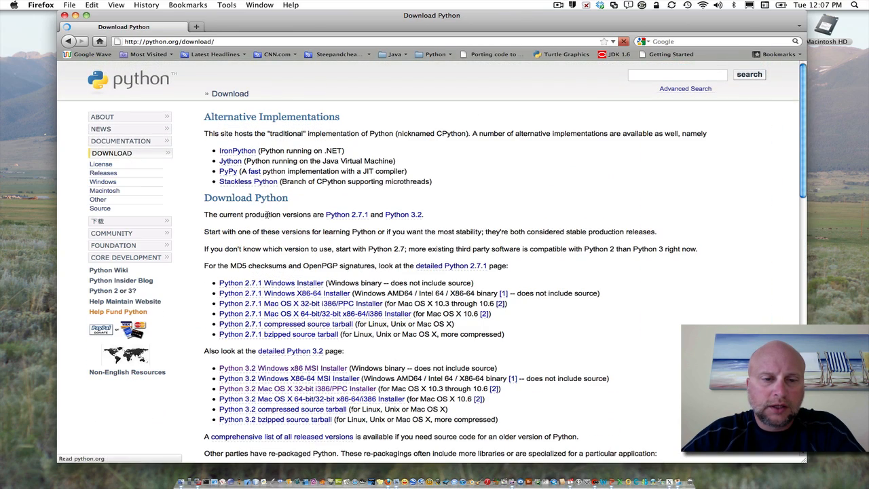
pyautogui.scroll(-3)
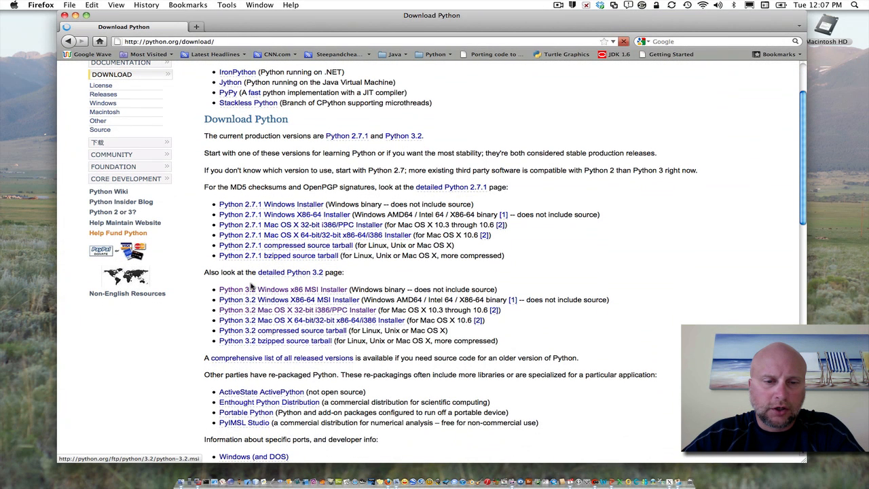
pyautogui.moveTo(270, 293)
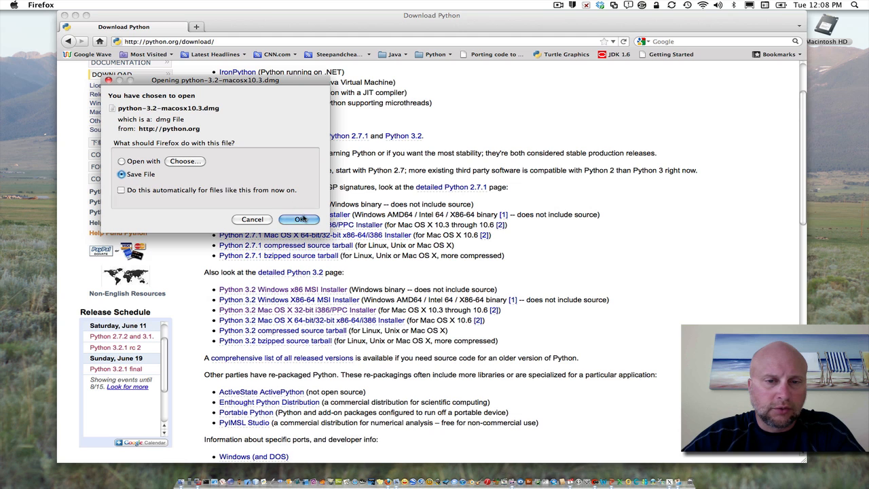
# Save, then pause and cancel the repeat Python 3.2 download; bring up the earlier dmg's actions.
pyautogui.click(300, 219)
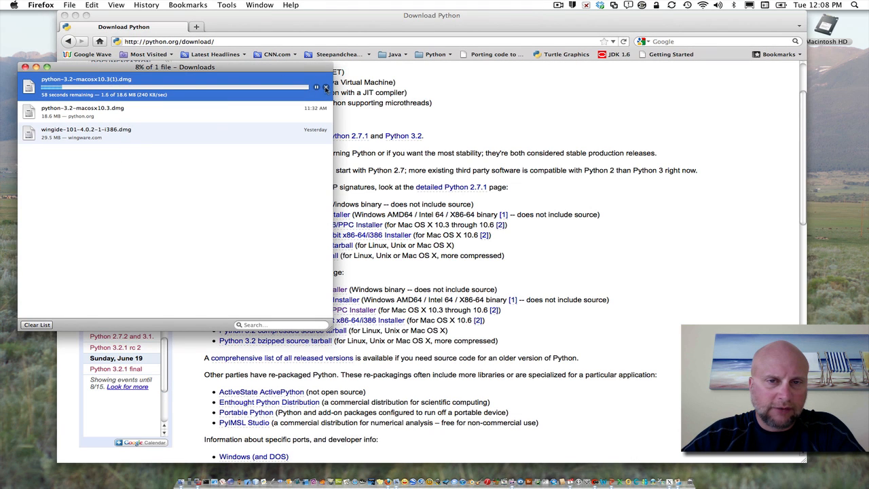
pyautogui.click(316, 87)
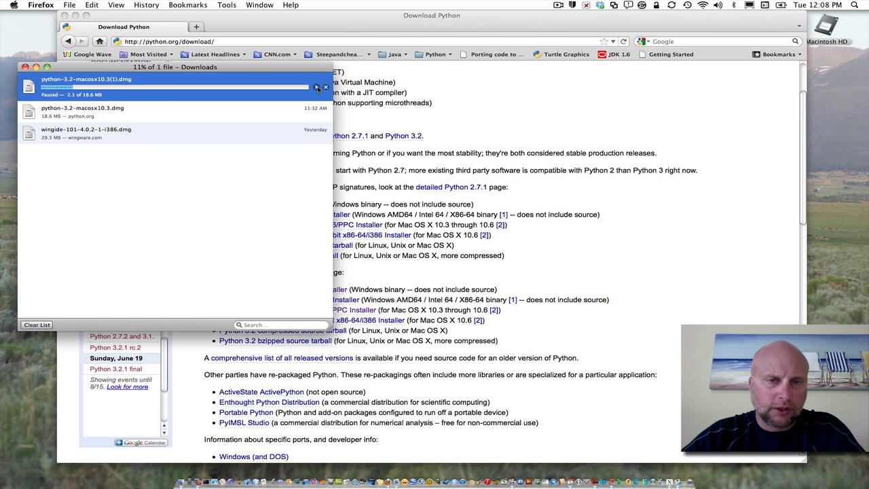
pyautogui.click(326, 87)
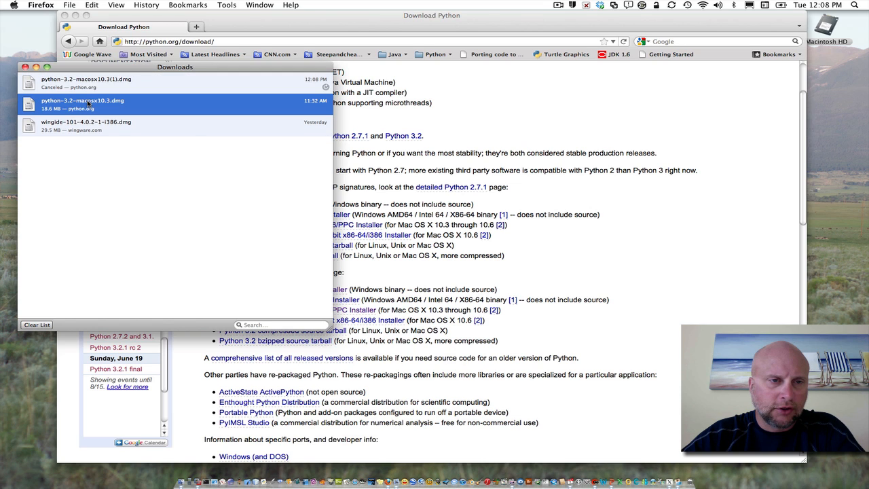
pyautogui.rightClick(82, 104)
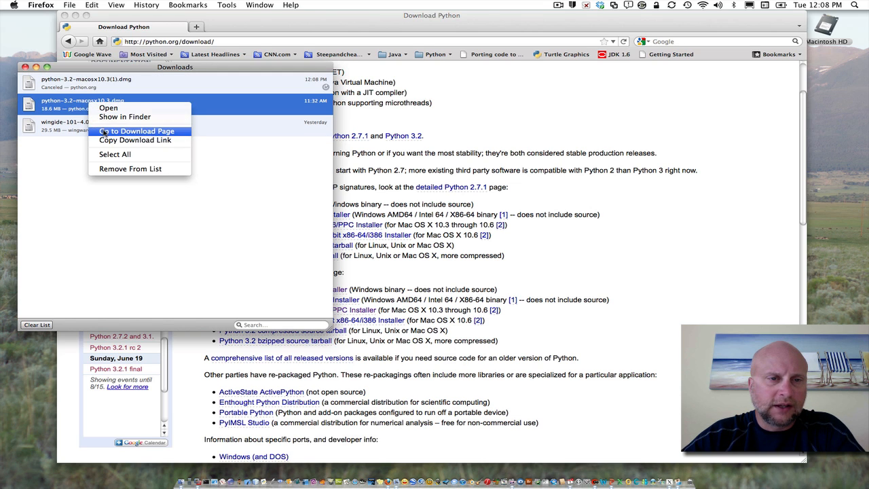
# Locate the python-3.2 dmg in Finder, close Downloads, and mount the disk image.
pyautogui.click(124, 116)
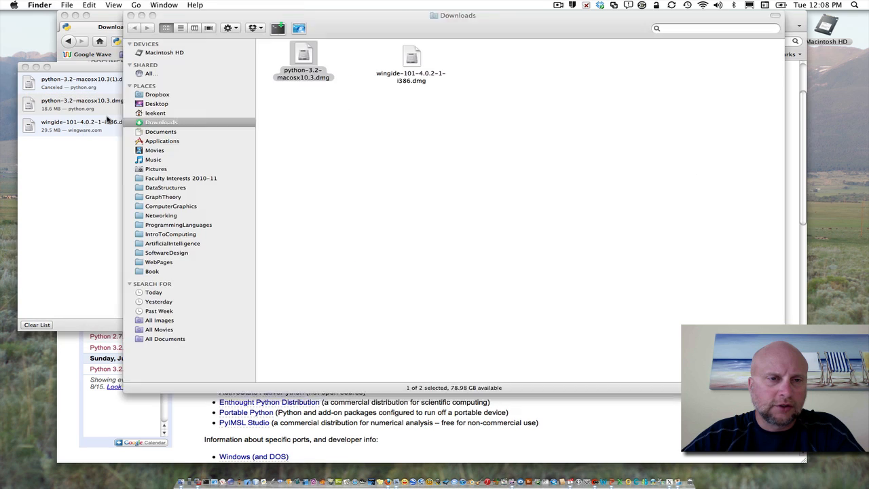
pyautogui.click(303, 58)
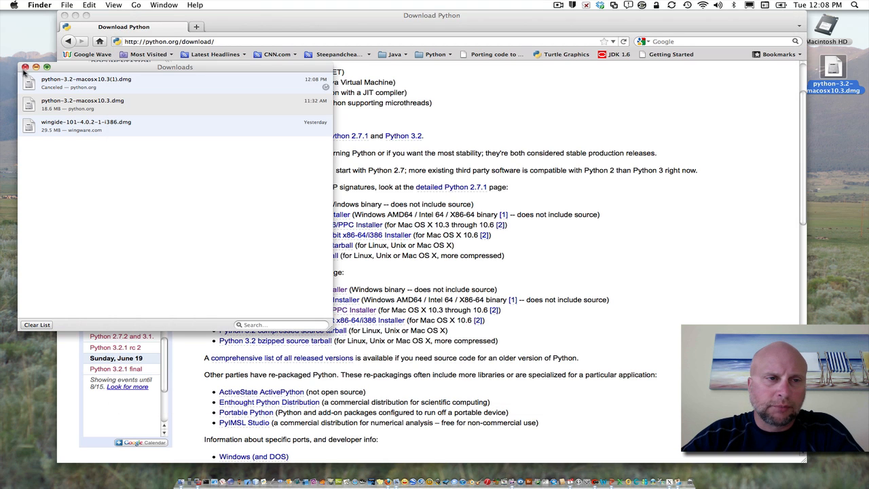
pyautogui.click(25, 67)
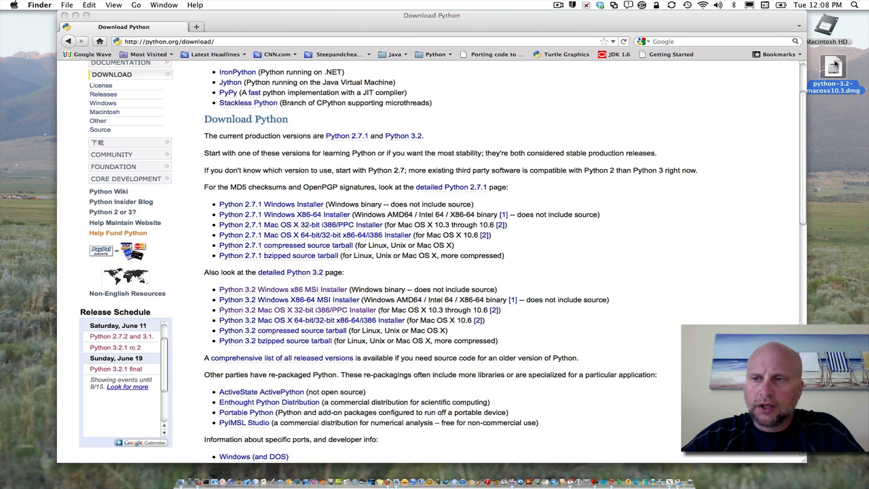
pyautogui.moveTo(825, 235)
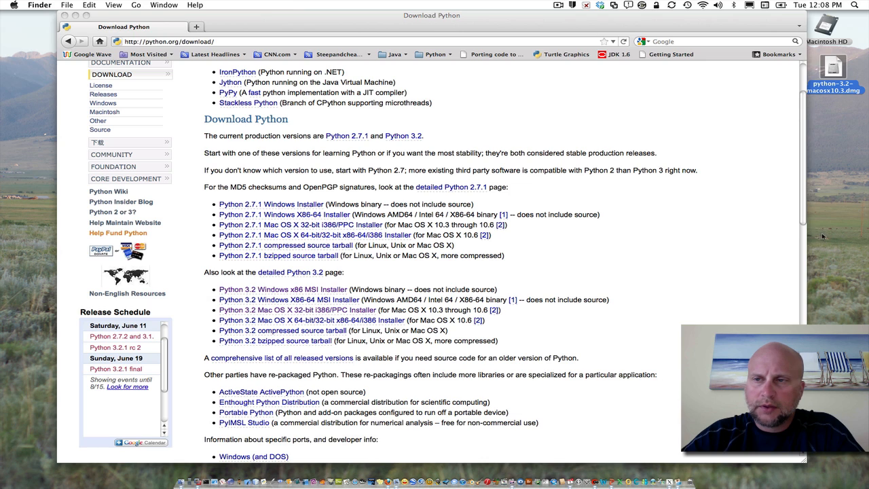
pyautogui.doubleClick(833, 71)
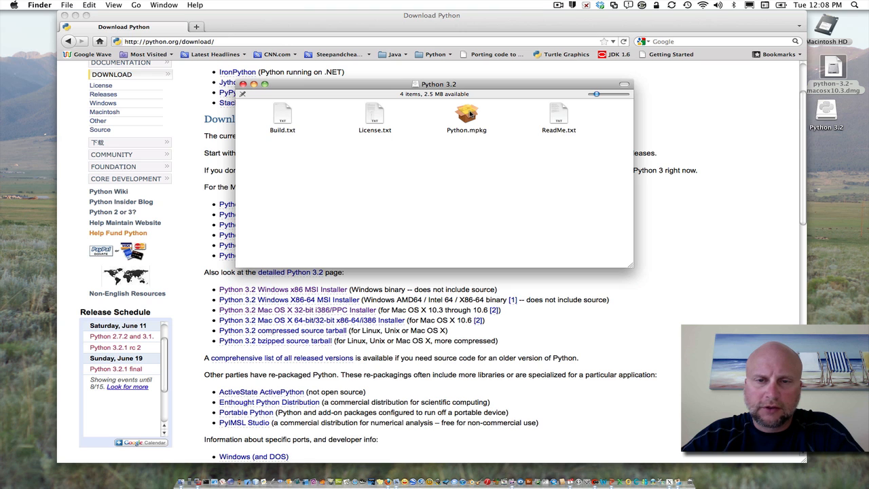
# Launch Python.mpkg and accept the license agreement.
pyautogui.doubleClick(466, 116)
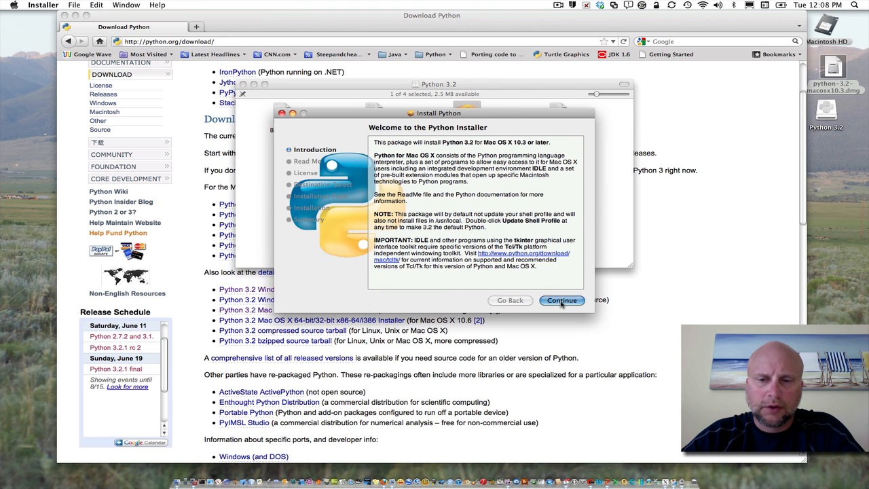
pyautogui.click(561, 300)
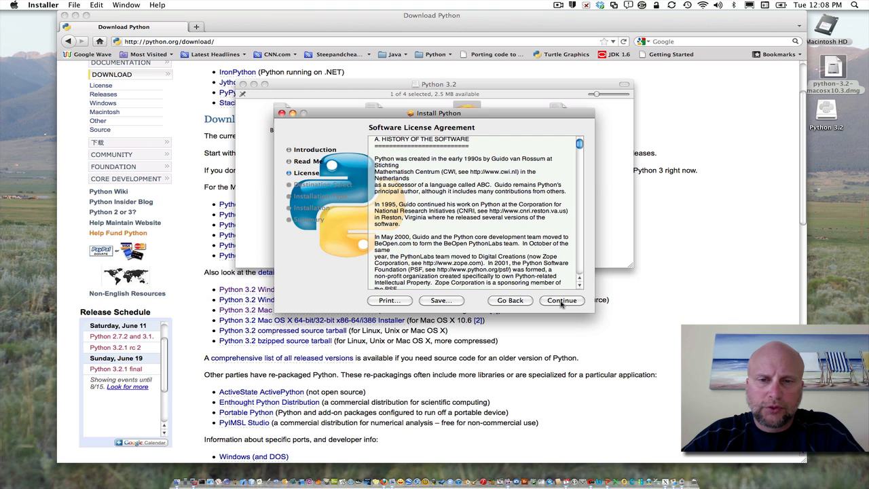
pyautogui.click(561, 300)
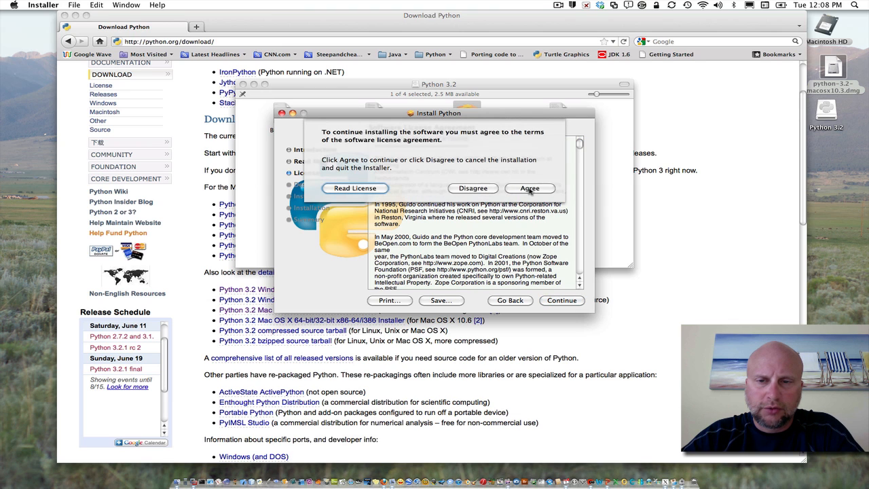
pyautogui.click(530, 188)
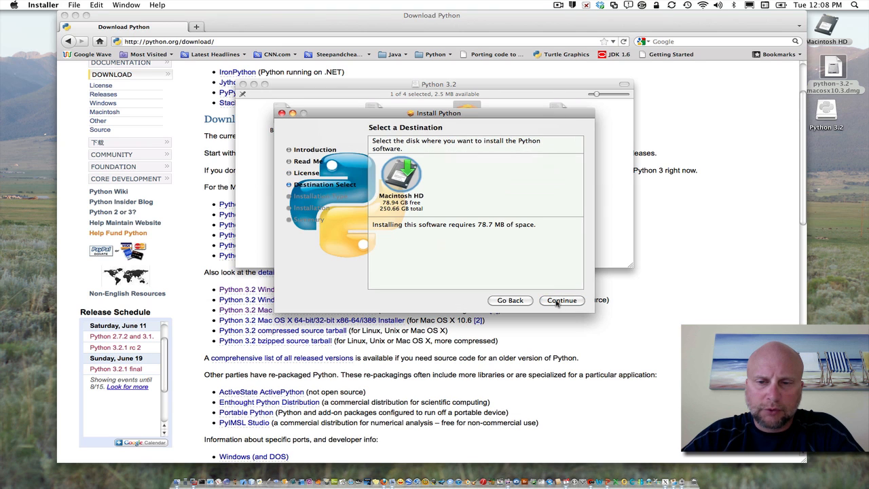
# Run the standard install on Macintosh HD, authorizing with the administrator password.
pyautogui.click(561, 300)
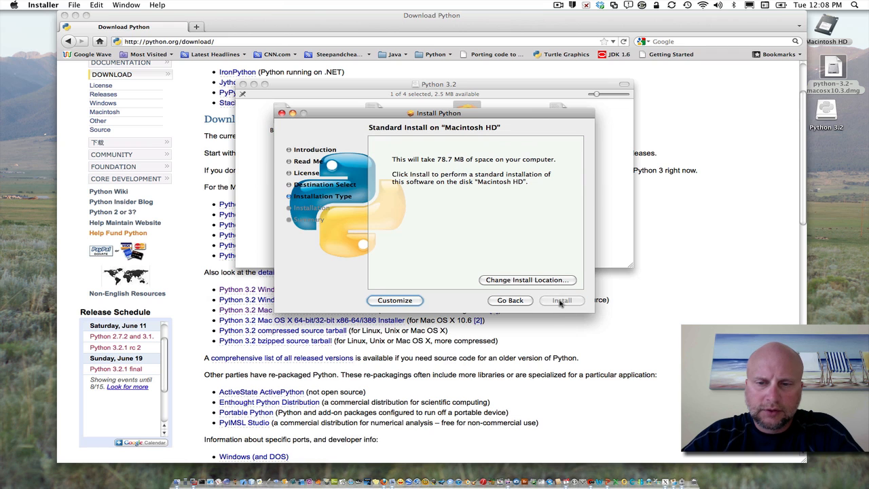
pyautogui.click(561, 300)
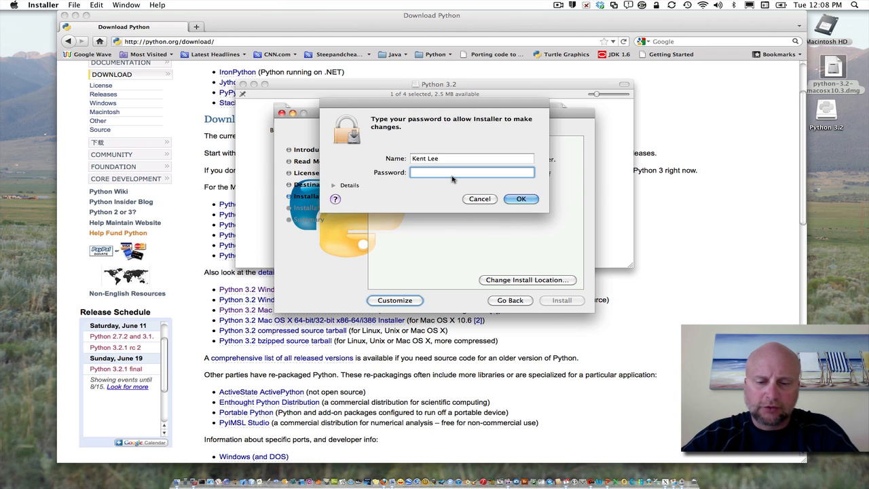
pyautogui.write('password')
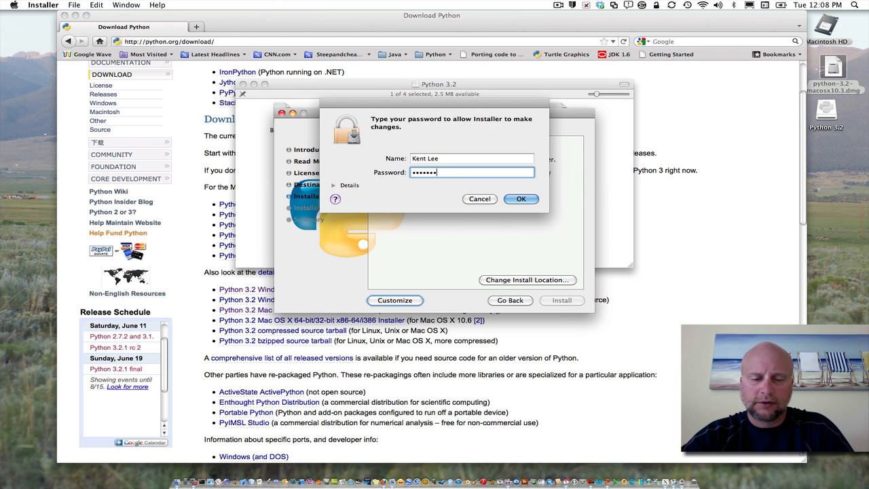
pyautogui.click(520, 198)
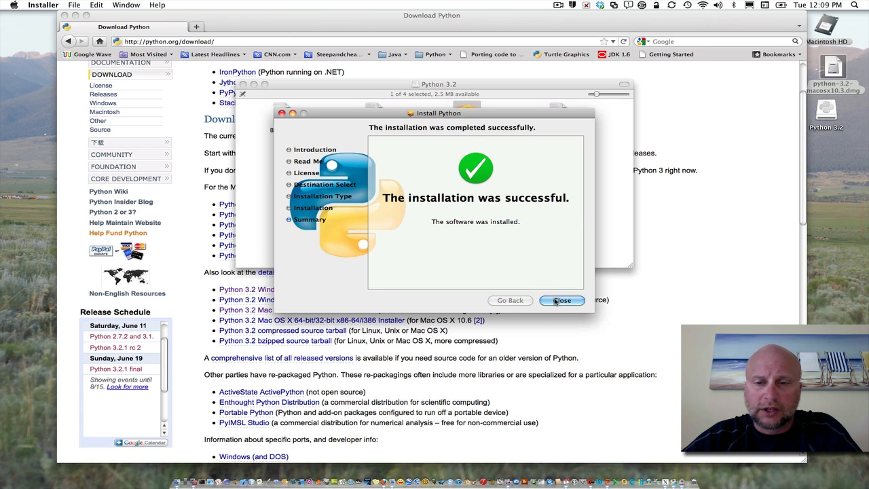
# Close the Python installer and the Python 3.2 disk image window.
pyautogui.click(561, 300)
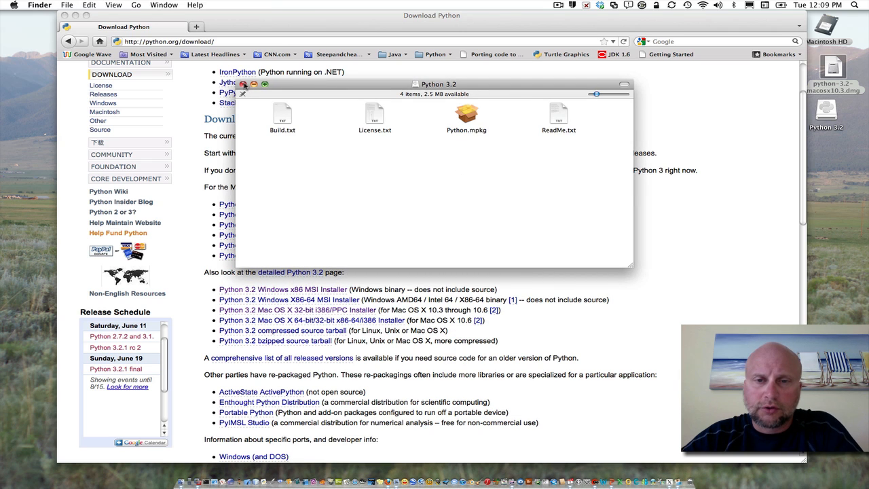
pyautogui.click(243, 83)
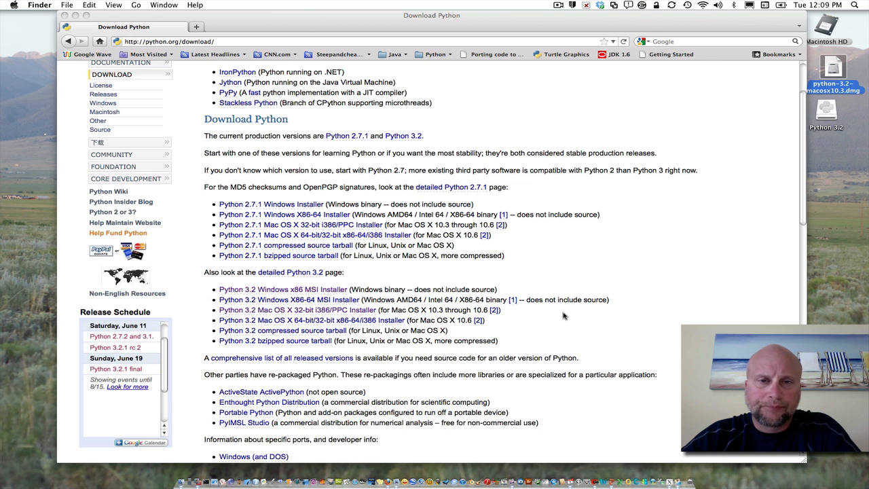
pyautogui.scroll(3)
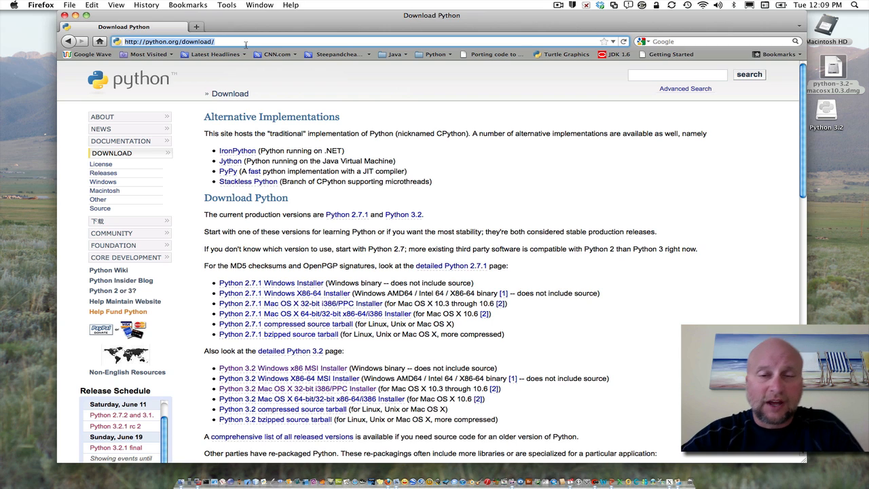
# Reach wingware.com from the 'wing' suggestion and open Wing IDE 4.0 downloads.
pyautogui.write('wing')
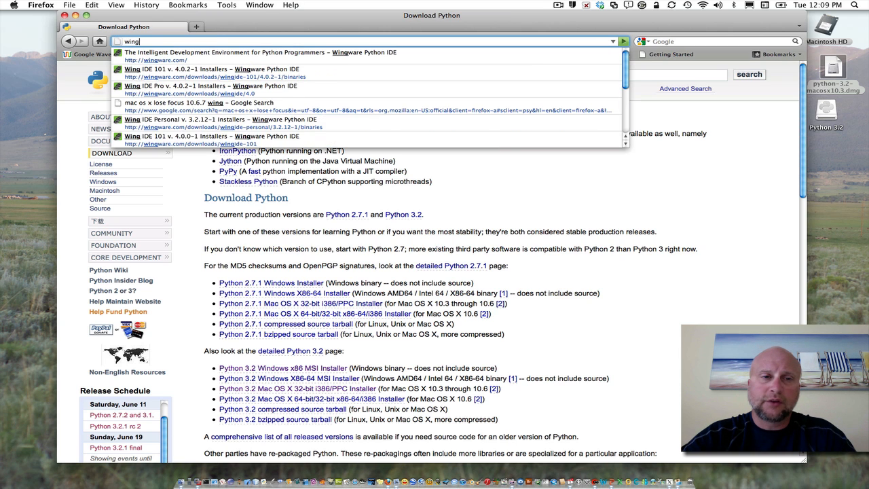
pyautogui.click(258, 55)
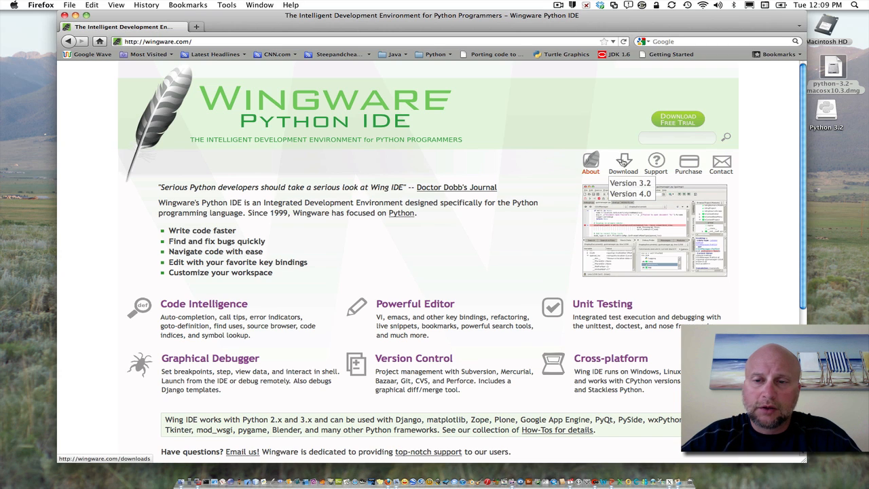
pyautogui.moveTo(630, 194)
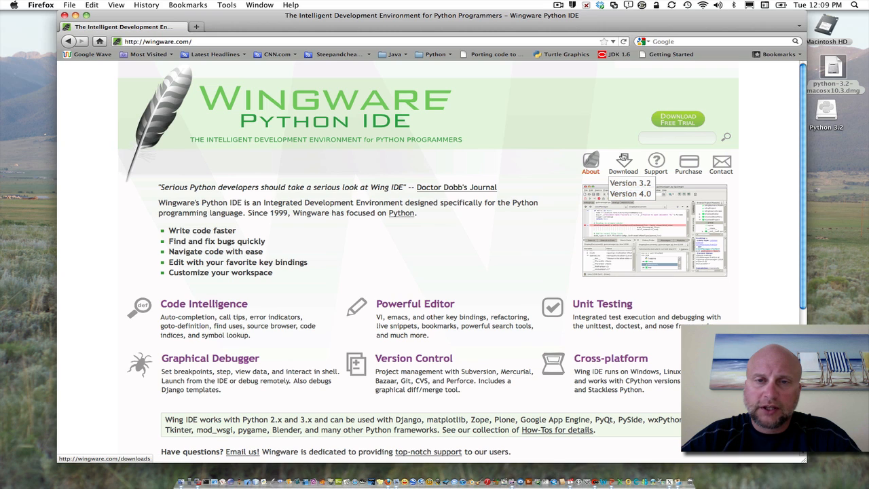
pyautogui.moveTo(630, 183)
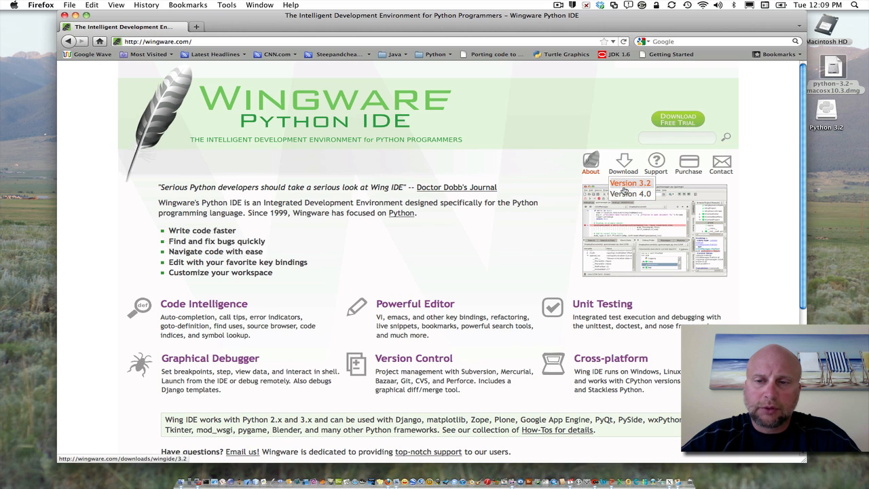
pyautogui.click(630, 194)
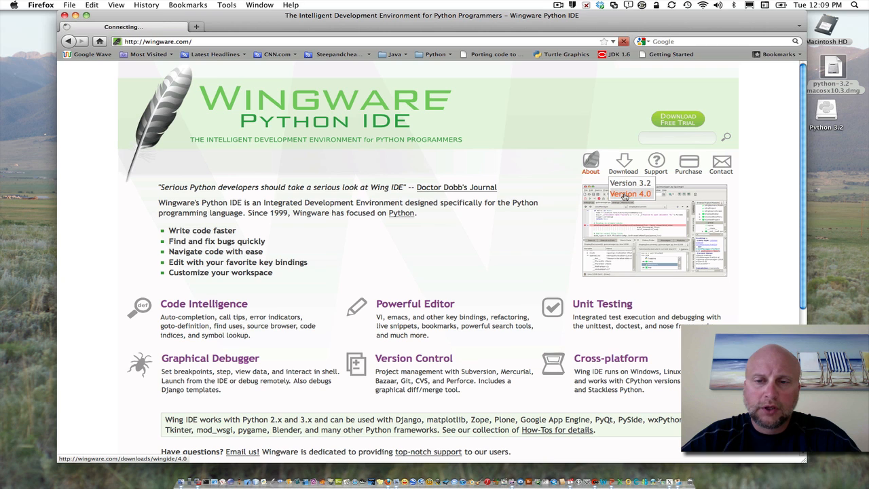
pyautogui.click(630, 194)
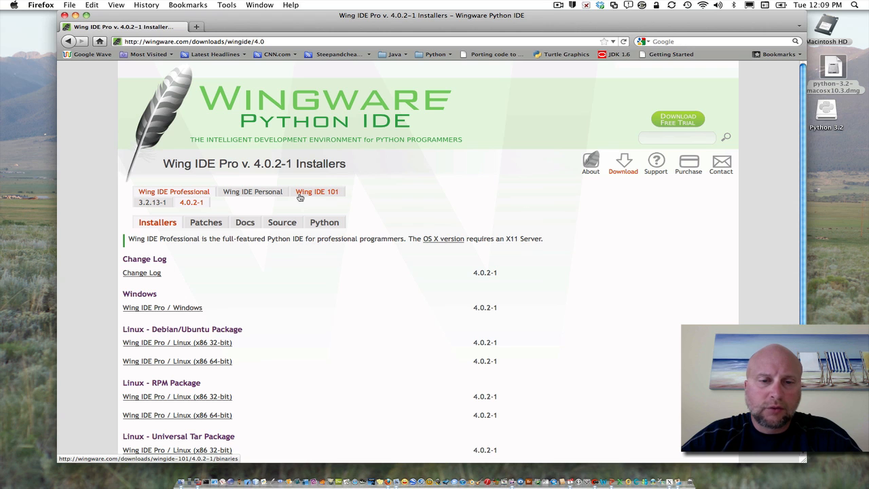
# Switch to Wing IDE 101 installers and scroll to the OS X Disk Image link.
pyautogui.click(317, 191)
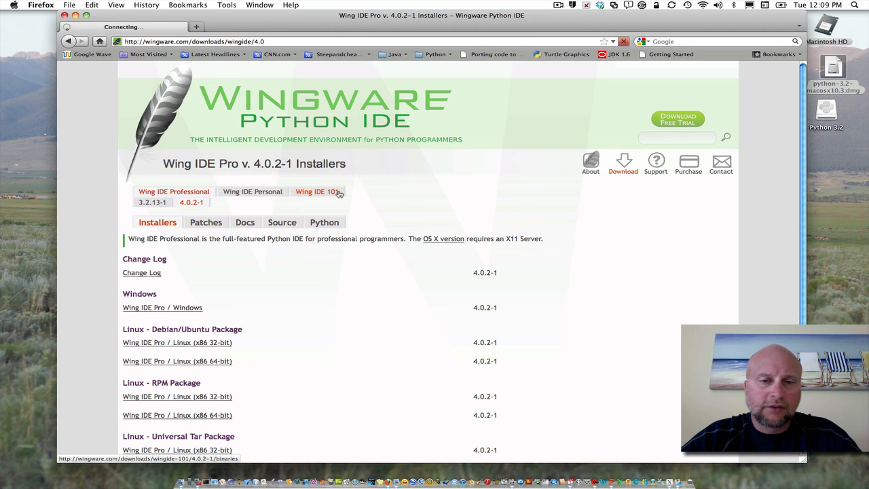
pyautogui.click(317, 191)
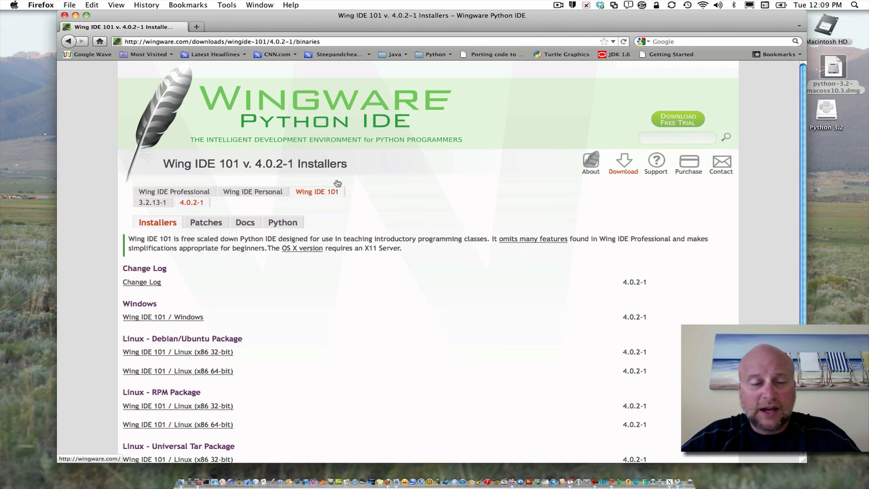
pyautogui.moveTo(332, 249)
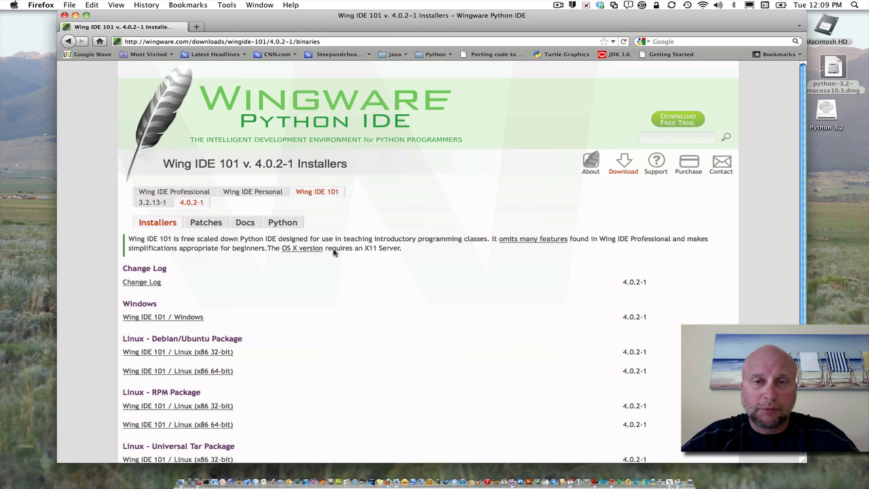
pyautogui.scroll(-3)
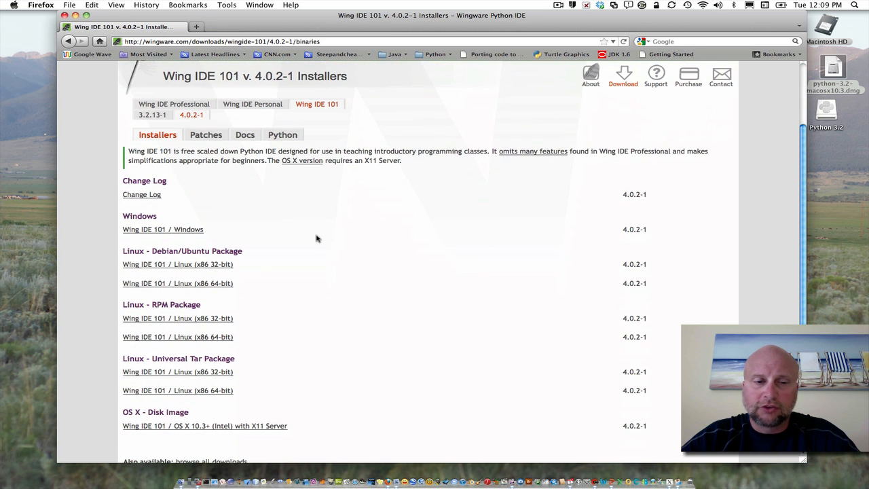
pyautogui.moveTo(177, 403)
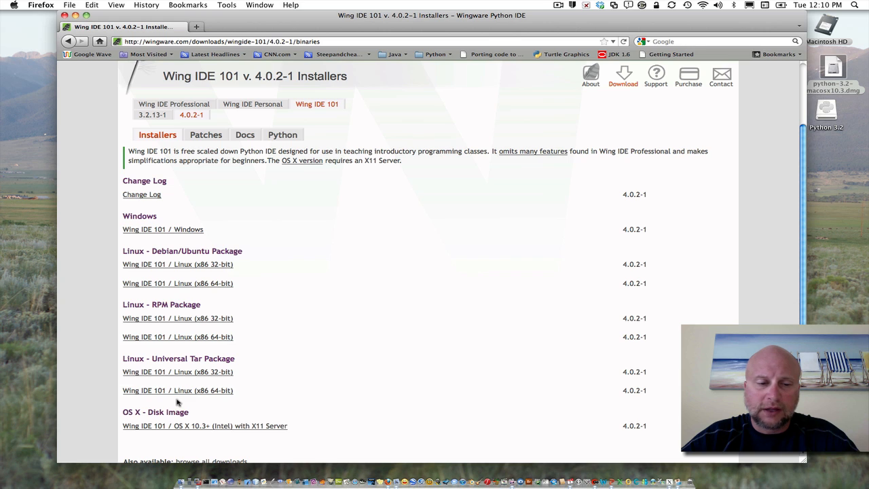
pyautogui.moveTo(303, 262)
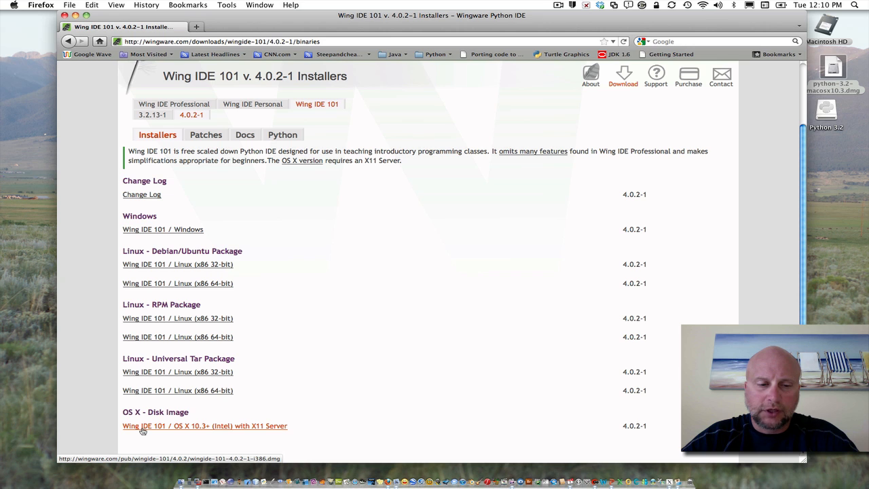
# Save then cancel the repeat Wing IDE 101 dmg download; open yesterday's copy.
pyautogui.click(204, 426)
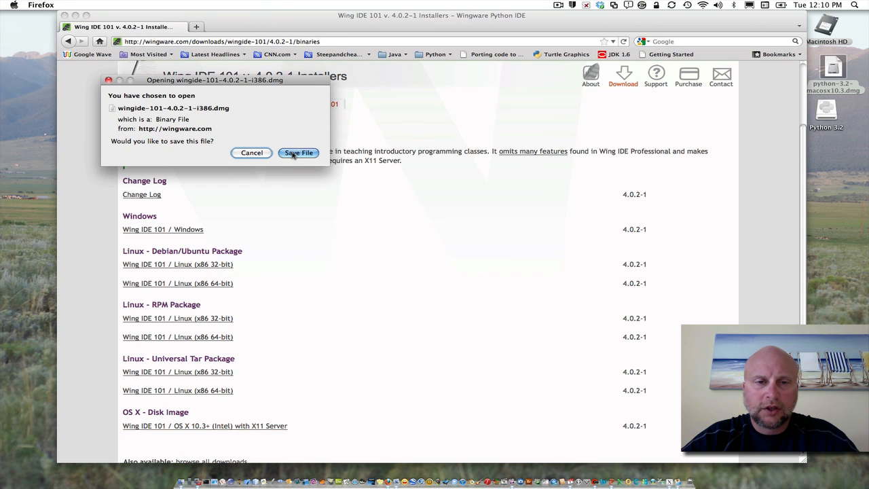
pyautogui.click(299, 152)
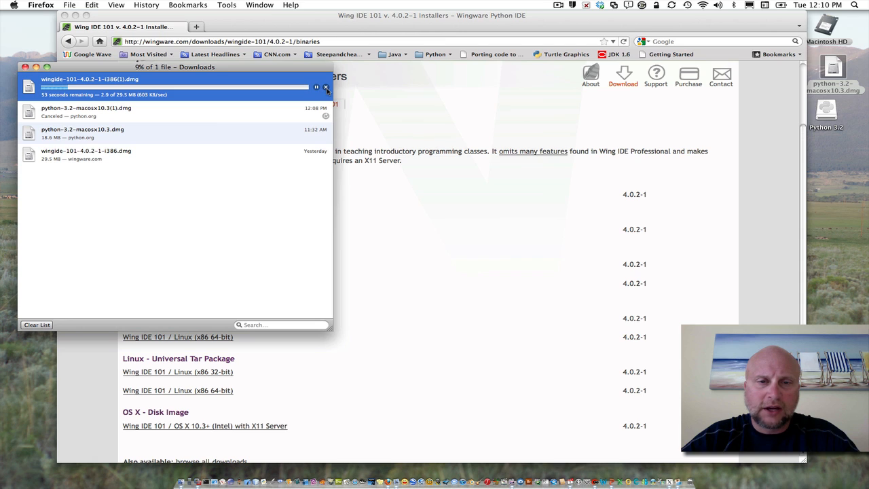
pyautogui.click(326, 87)
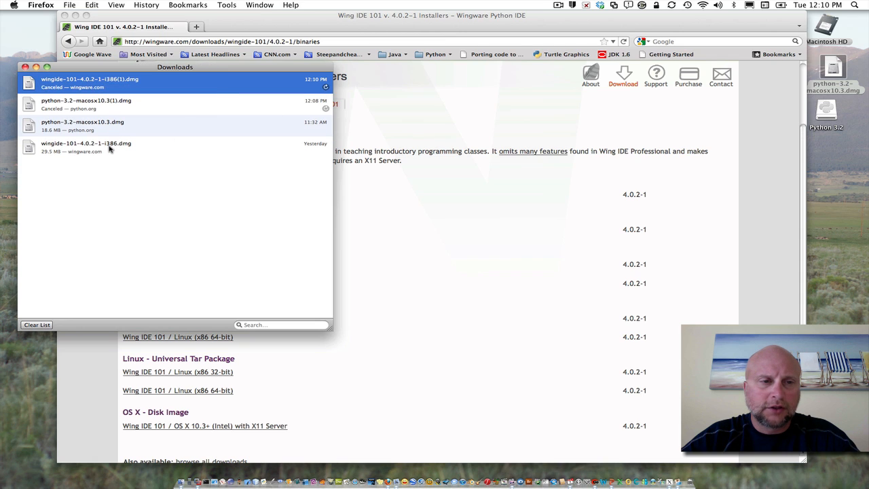
pyautogui.rightClick(86, 146)
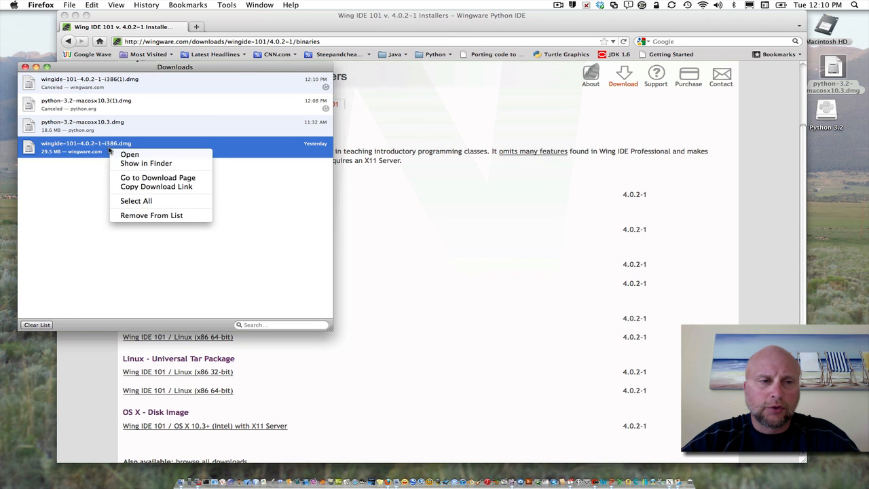
pyautogui.click(146, 163)
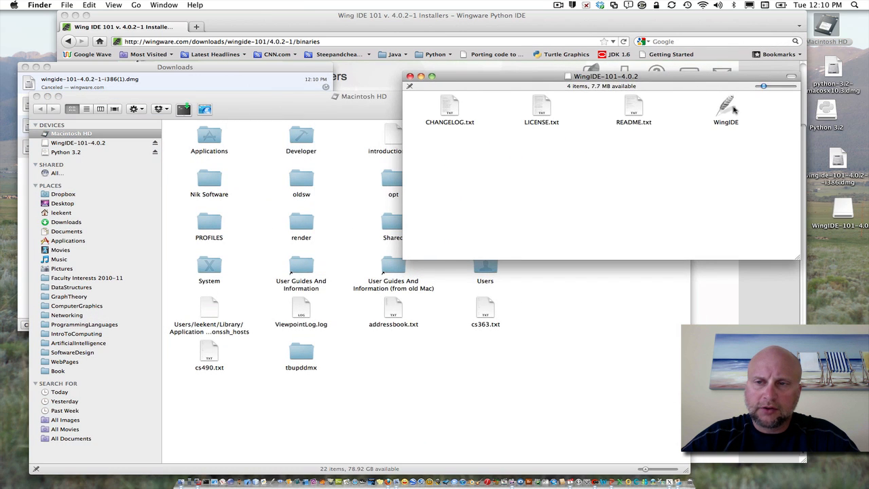
# Copy WingIDE into Applications and add it to the Dock.
pyautogui.click(726, 108)
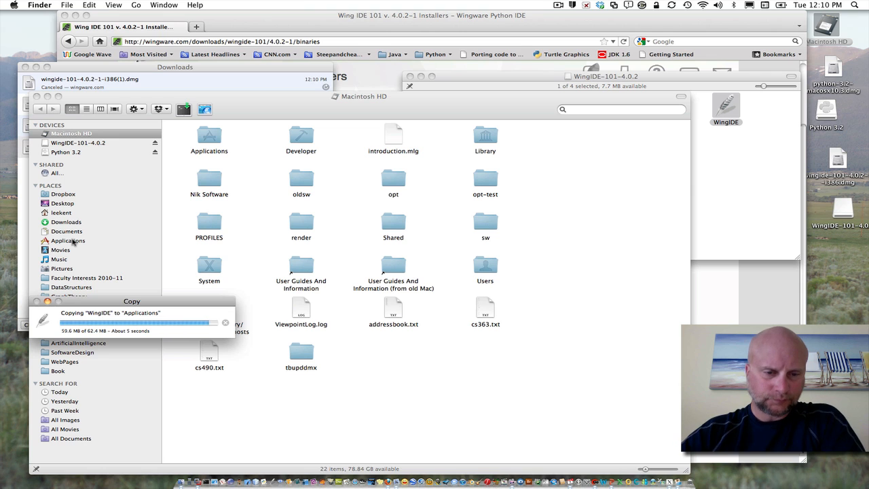
pyautogui.click(68, 240)
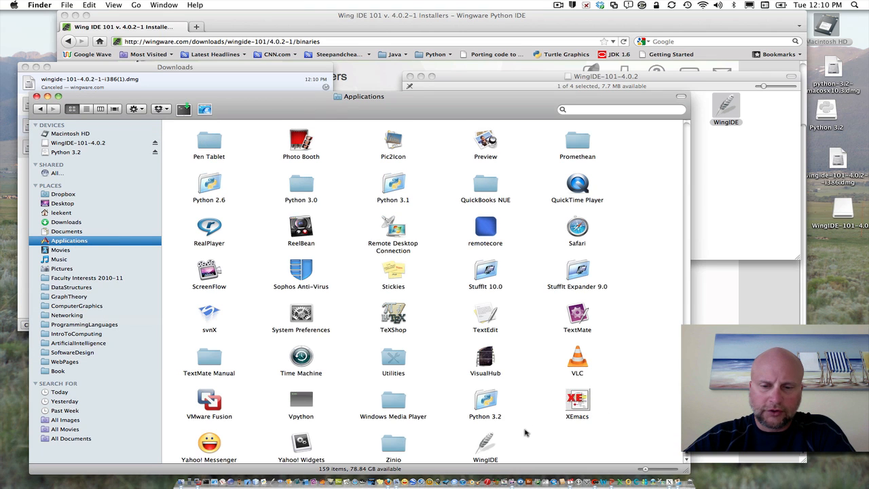
pyautogui.click(486, 445)
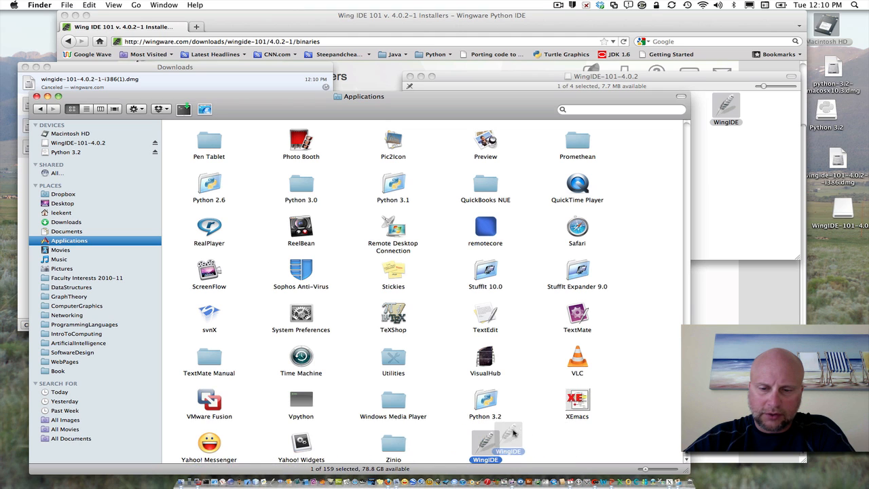
pyautogui.moveTo(497, 441); pyautogui.dragTo(272, 472)
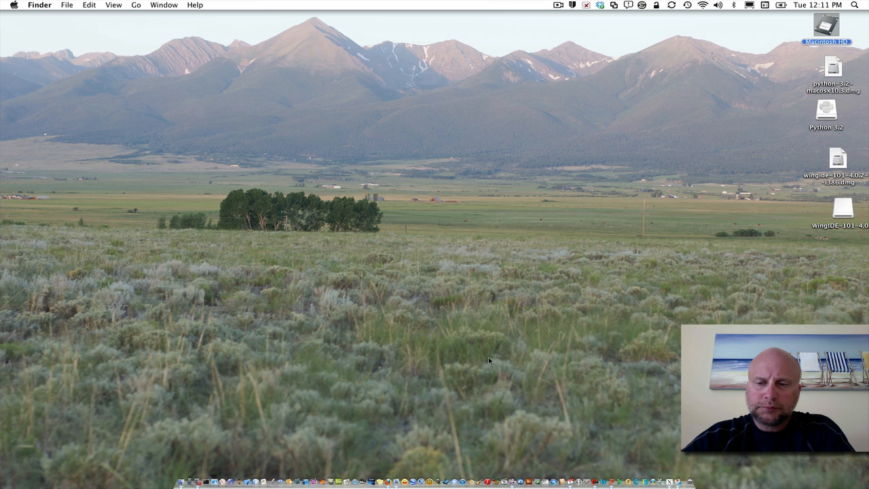
pyautogui.moveTo(859, 204)
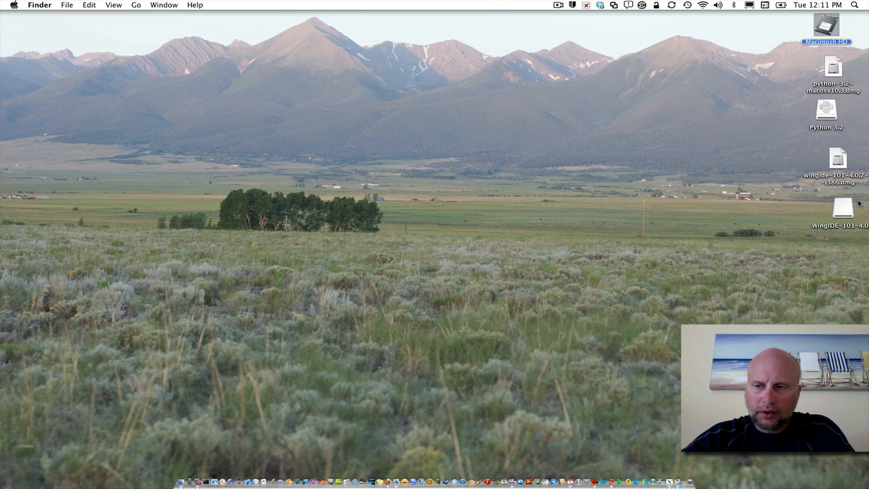
# Eject the WingIDE-101-4.0 installer volume from the Finder desktop.
pyautogui.click(842, 209)
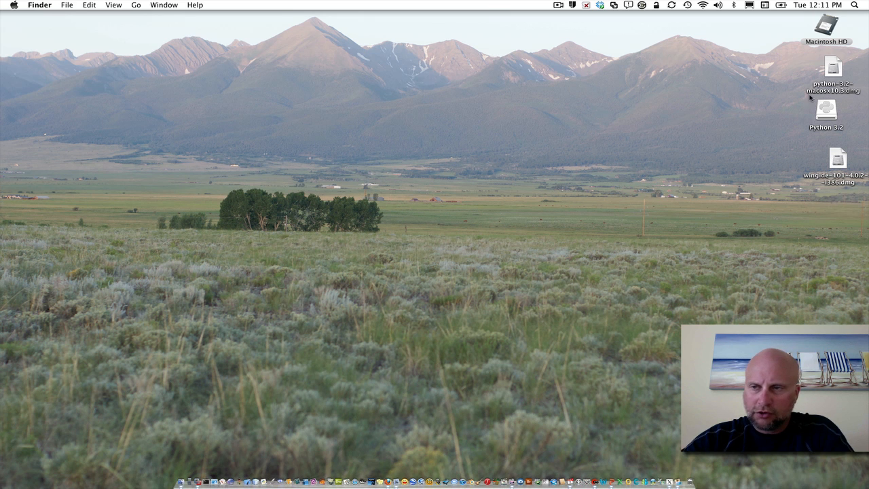
pyautogui.click(827, 110)
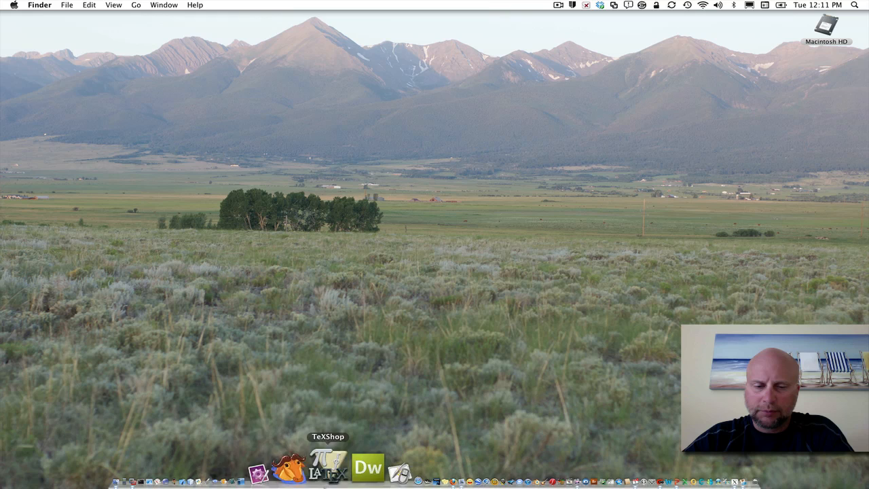
pyautogui.moveTo(282, 472)
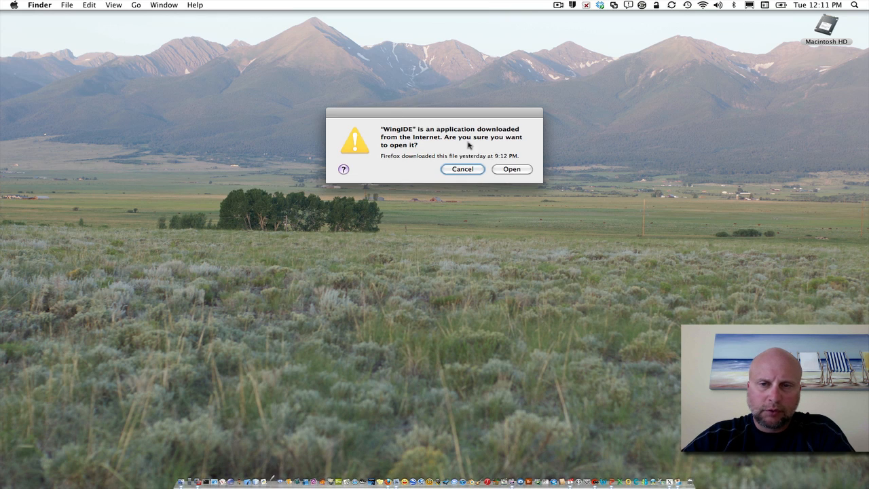
pyautogui.moveTo(506, 163)
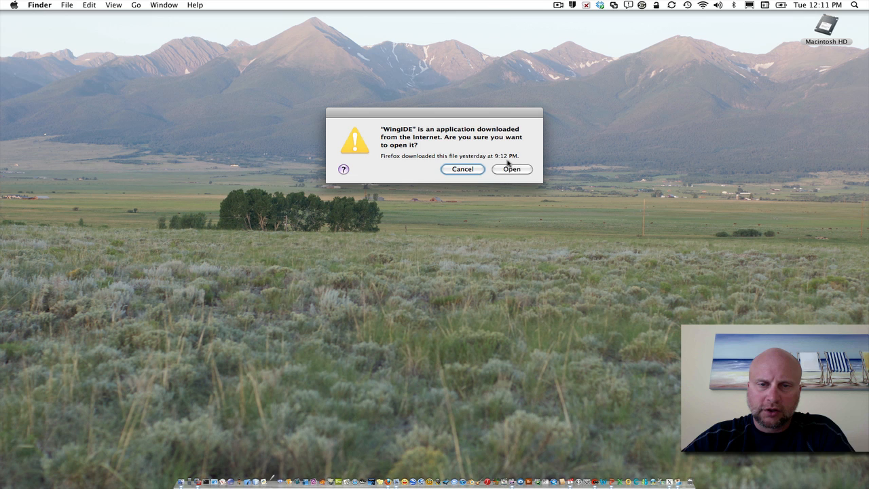
# Confirm opening the downloaded Wing IDE 101 application past the Internet warning.
pyautogui.click(511, 169)
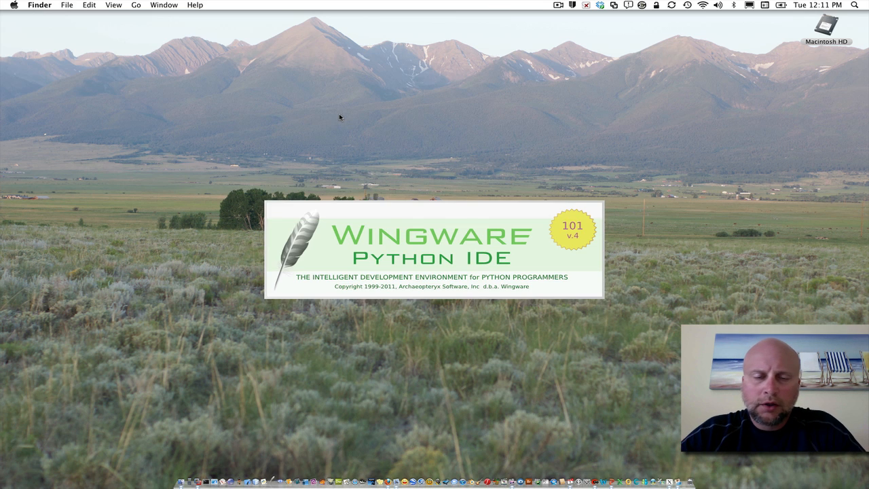
pyautogui.moveTo(321, 100)
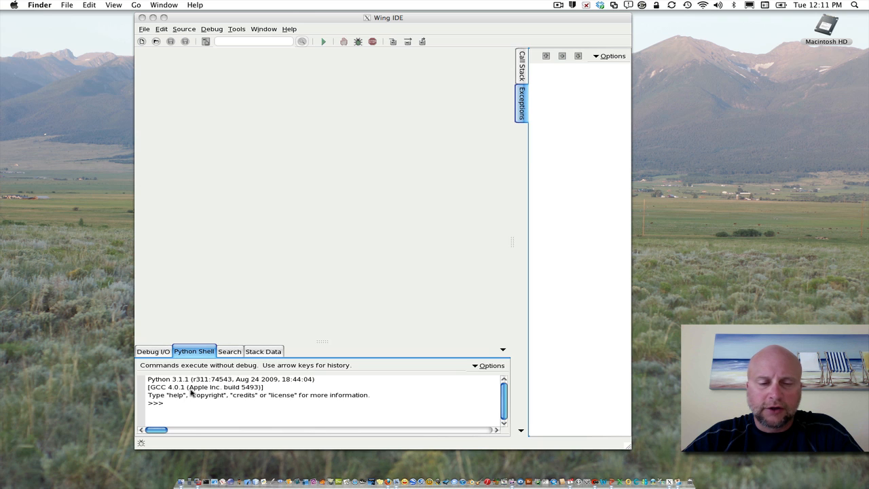
pyautogui.moveTo(231, 19)
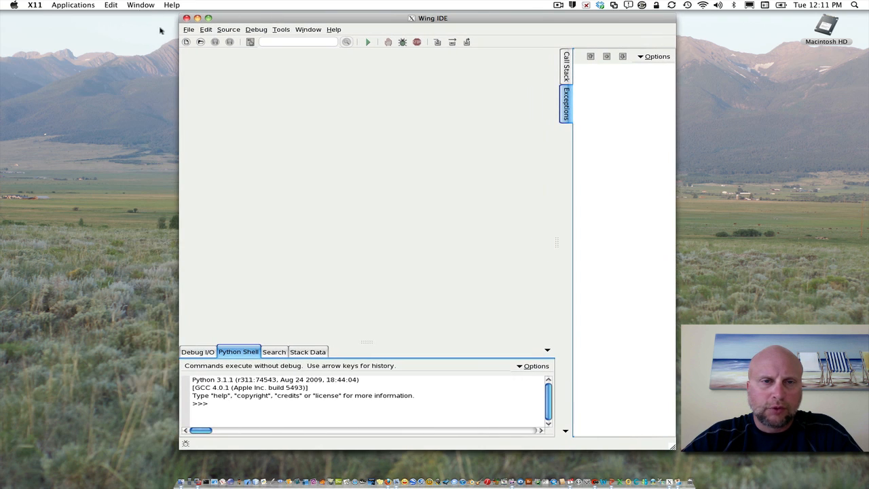
# In Configure Python, set a custom Python executable 'python3.2' and confirm.
pyautogui.click(205, 29)
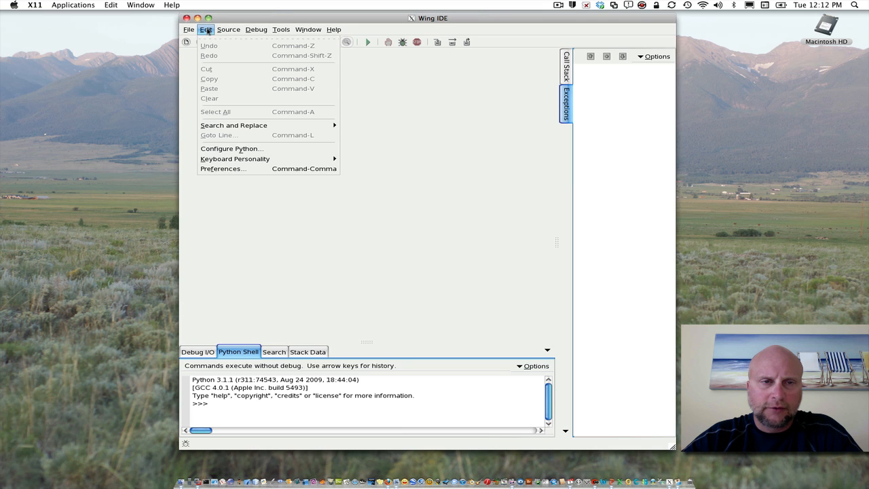
pyautogui.click(231, 148)
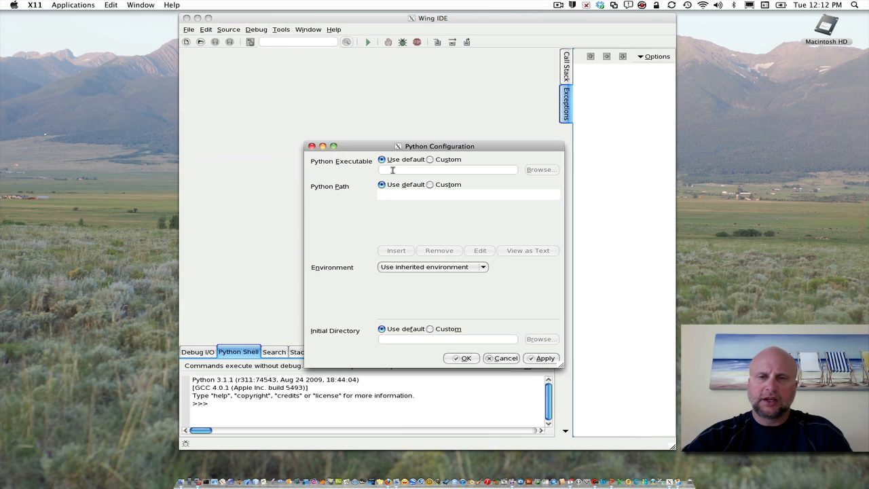
pyautogui.click(429, 159)
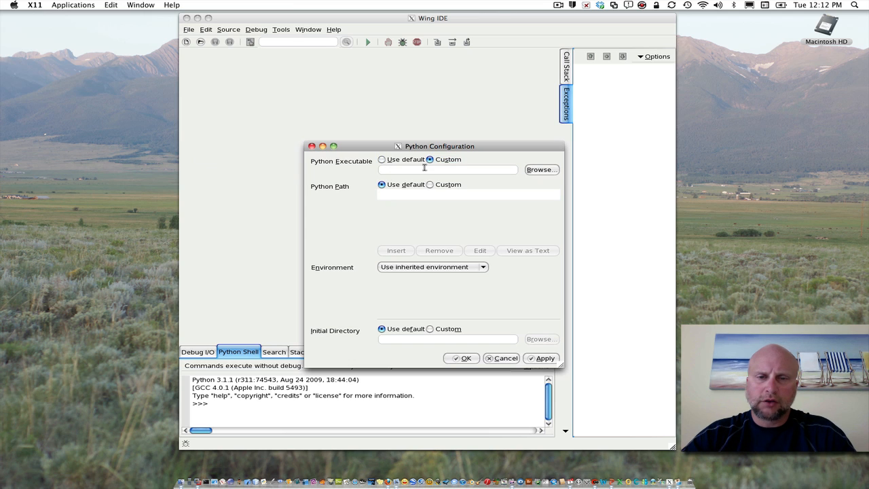
pyautogui.write('python')
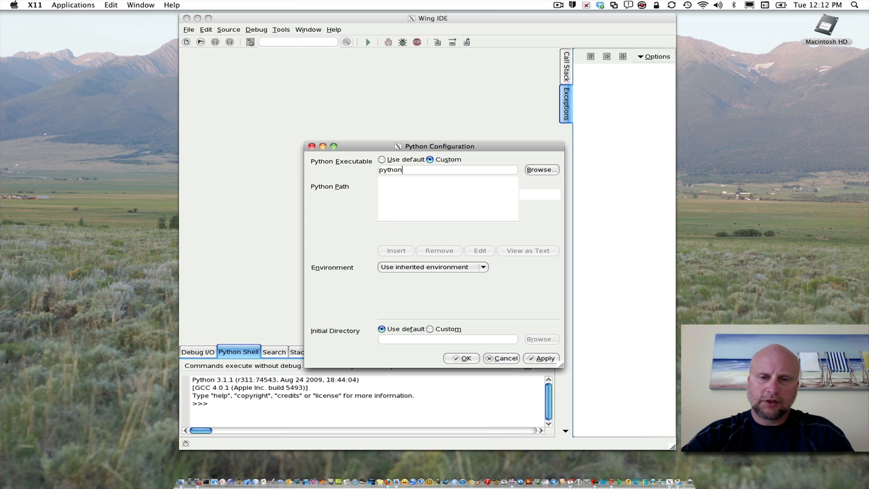
pyautogui.write('3.2')
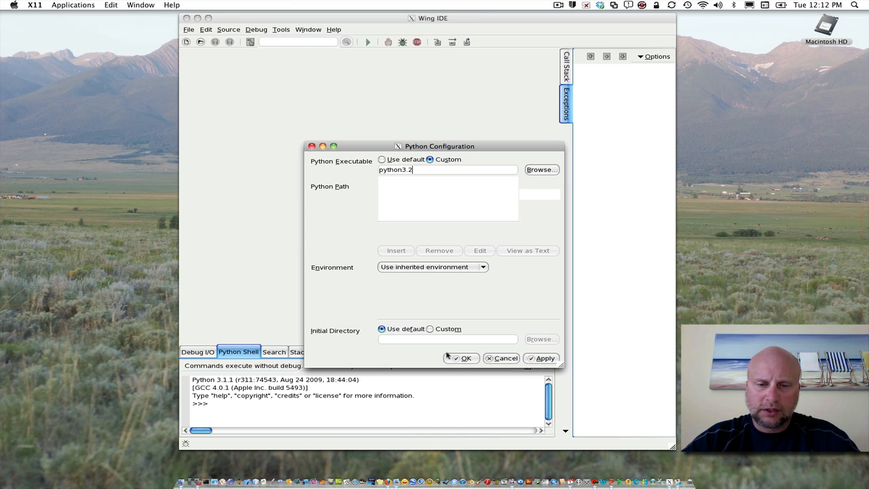
pyautogui.click(466, 358)
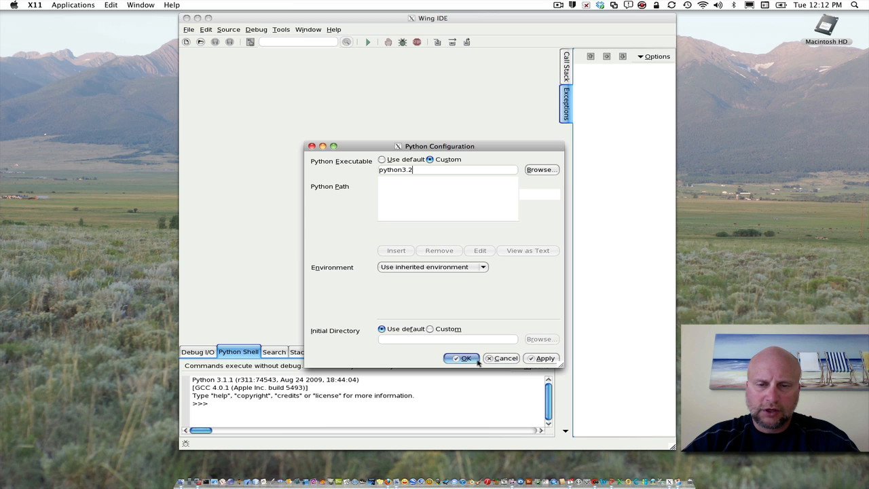
pyautogui.click(466, 358)
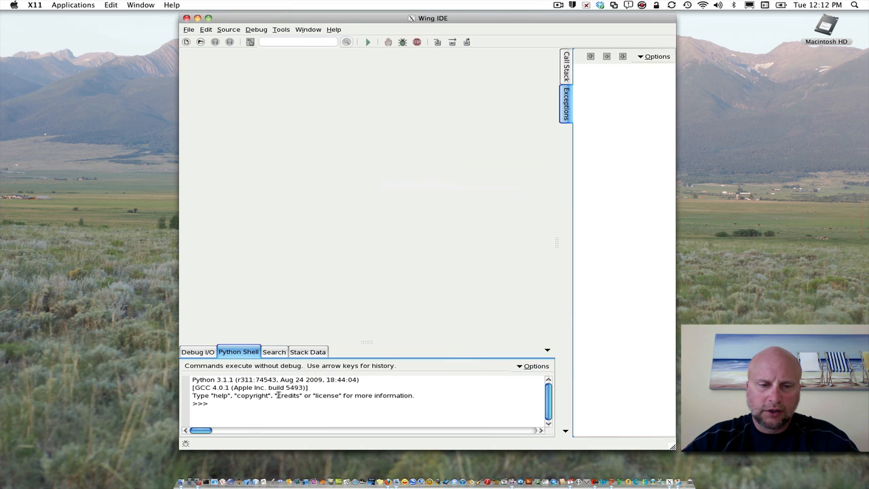
# Restart the Python Shell from its Options menu to load Python 3.2.
pyautogui.click(536, 365)
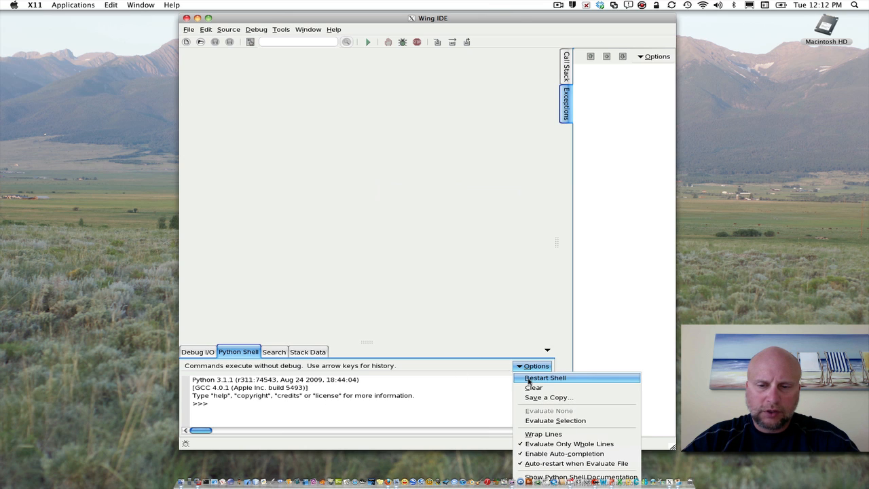
pyautogui.click(544, 377)
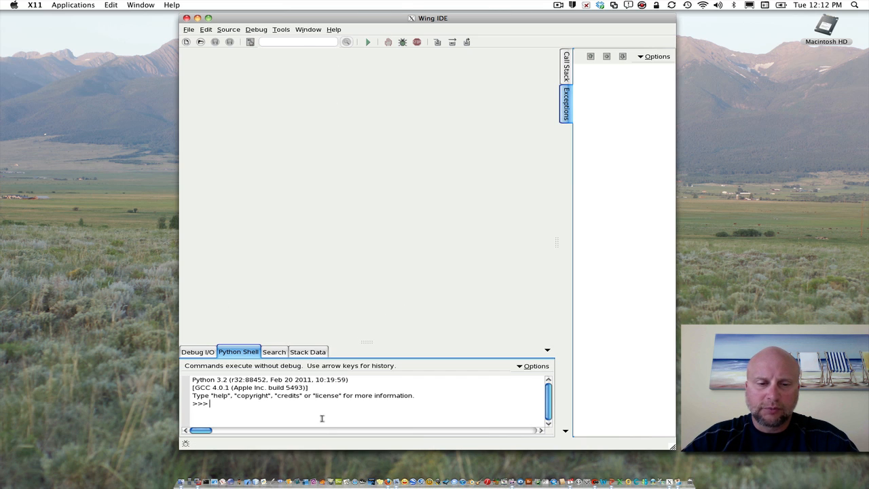
pyautogui.moveTo(472, 297)
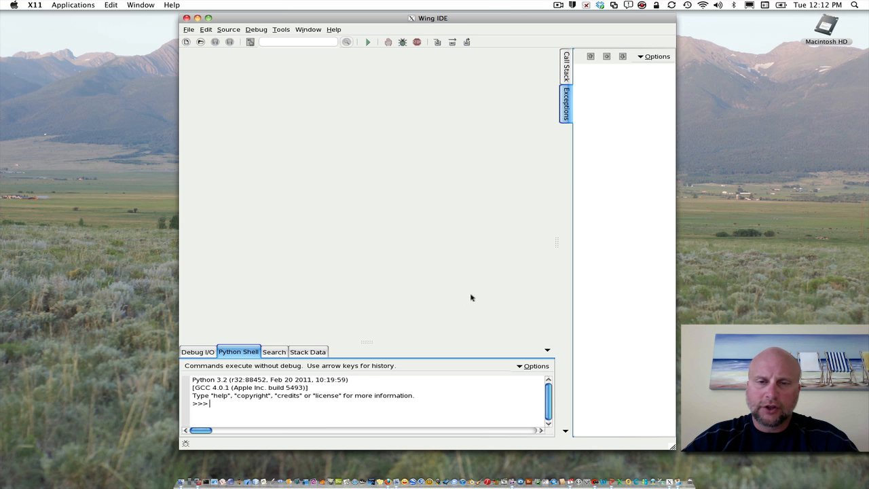
pyautogui.moveTo(398, 189)
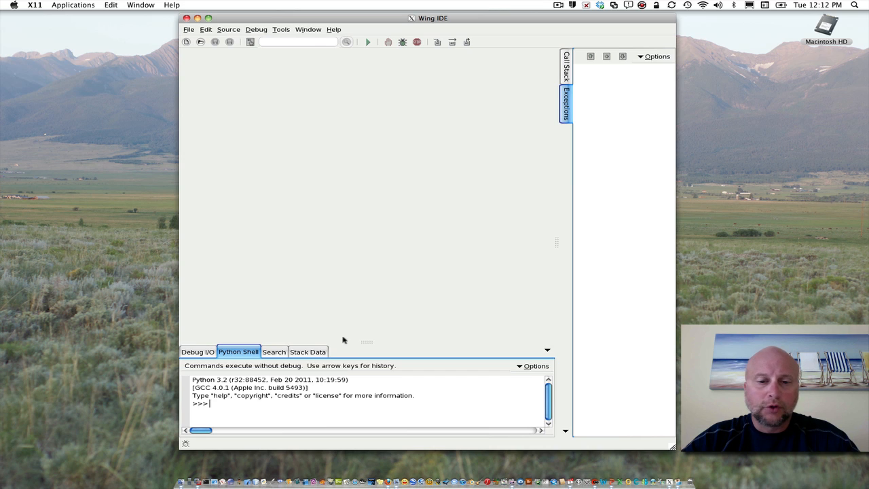
pyautogui.moveTo(322, 137)
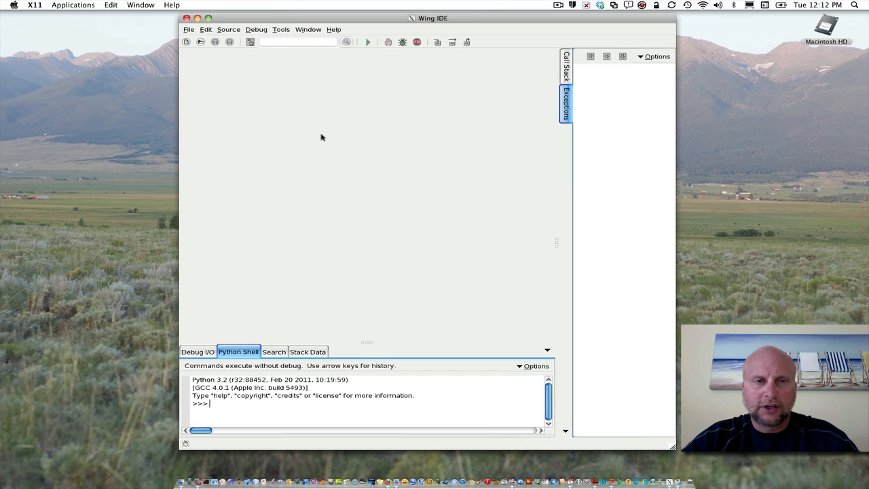